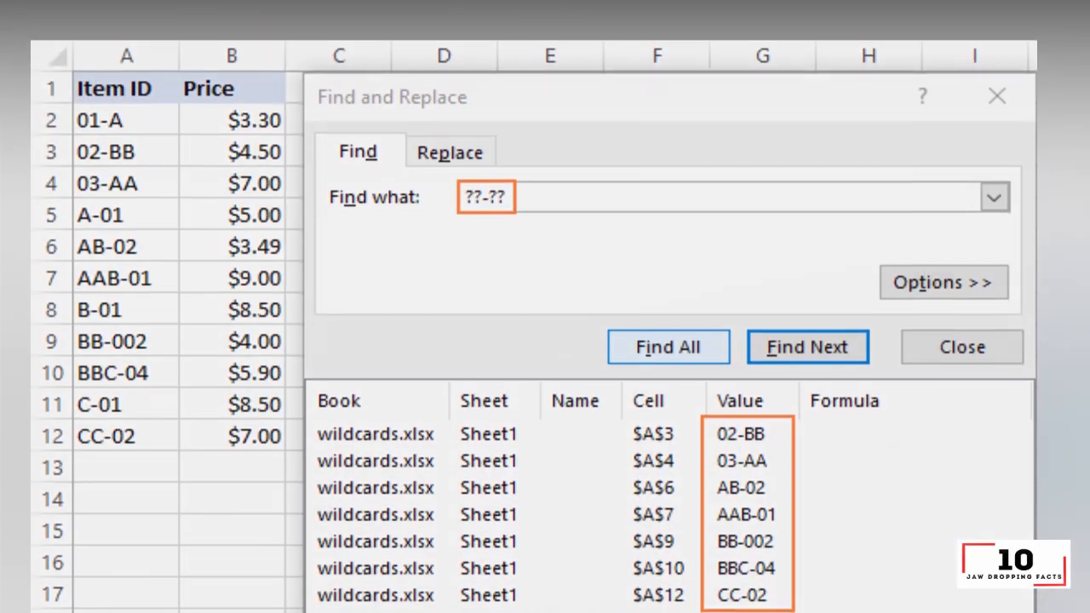
# - Find all Item IDs matching ??-??, then highlight the pk* starts-with row in the wildcard table
pyautogui.click(960, 347)
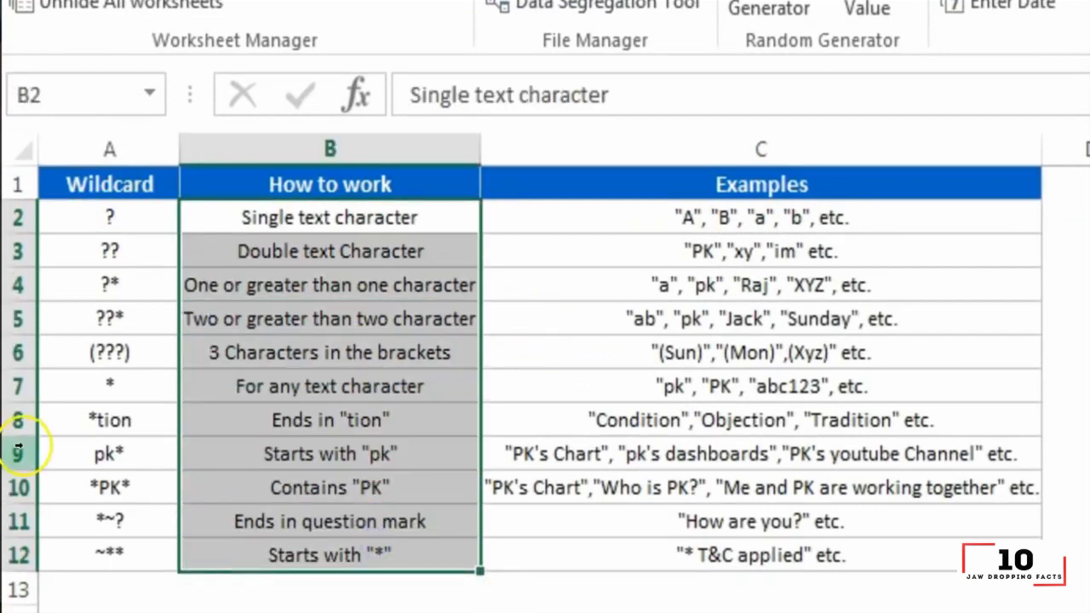
pyautogui.click(109, 453)
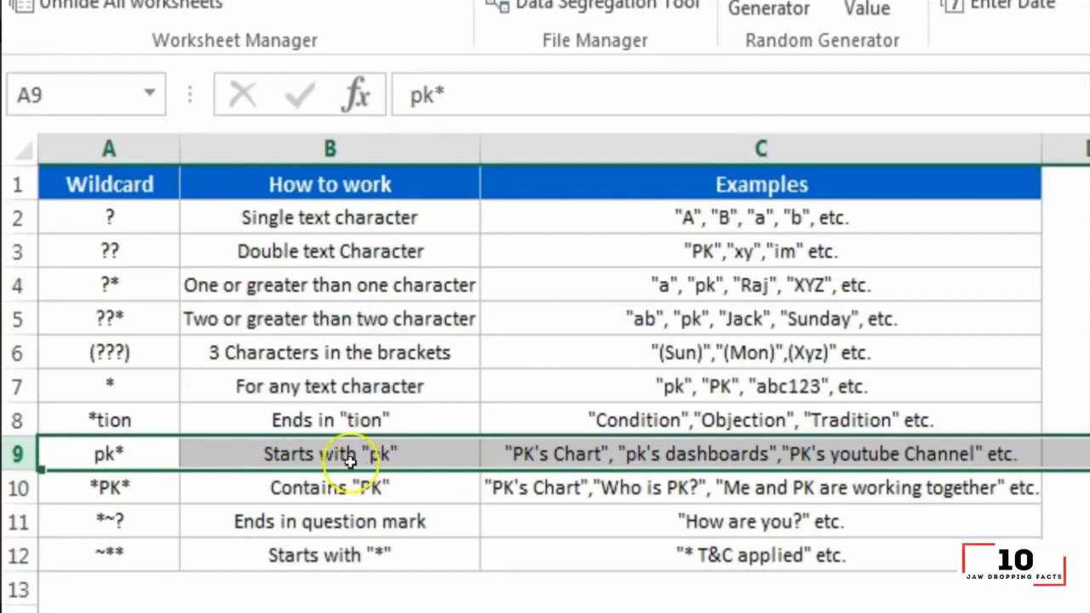
pyautogui.click(109, 453)
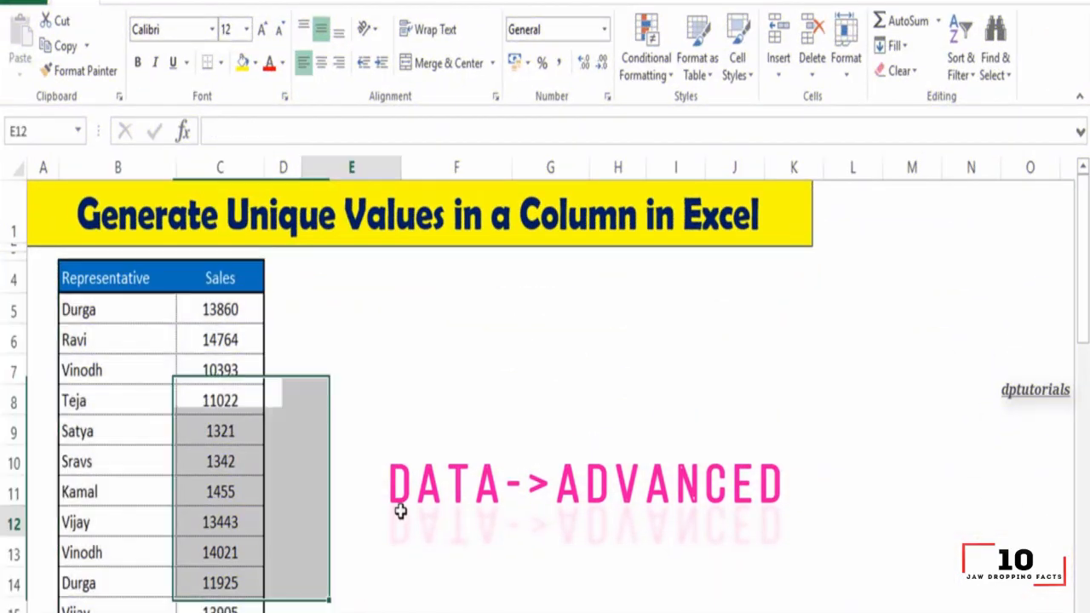
# - Clear the selection on the Representative/Sales list before extracting unique values
pyautogui.click(351, 521)
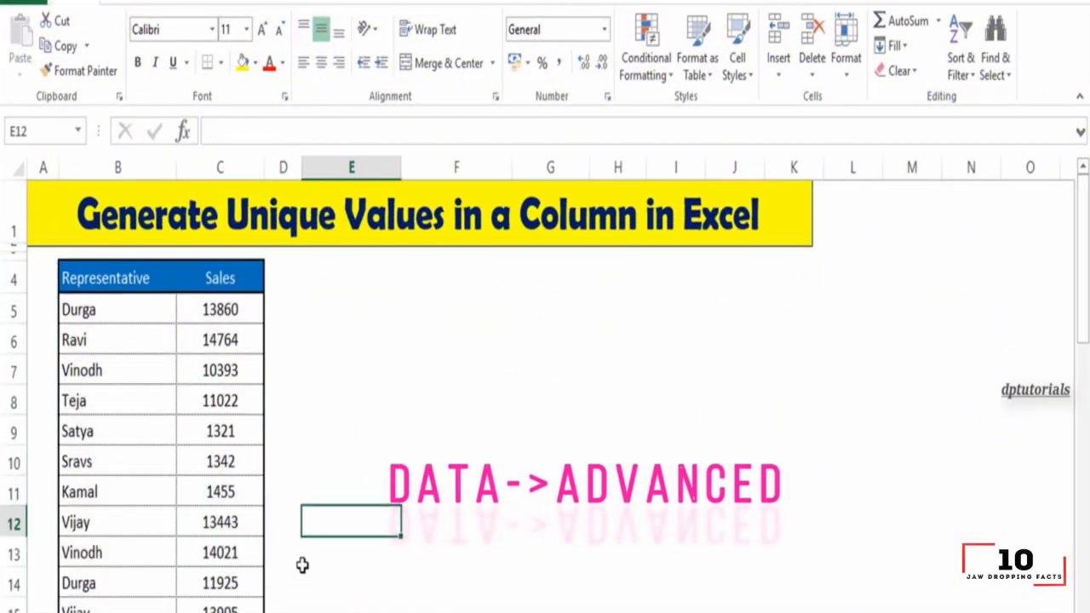
pyautogui.click(341, 3)
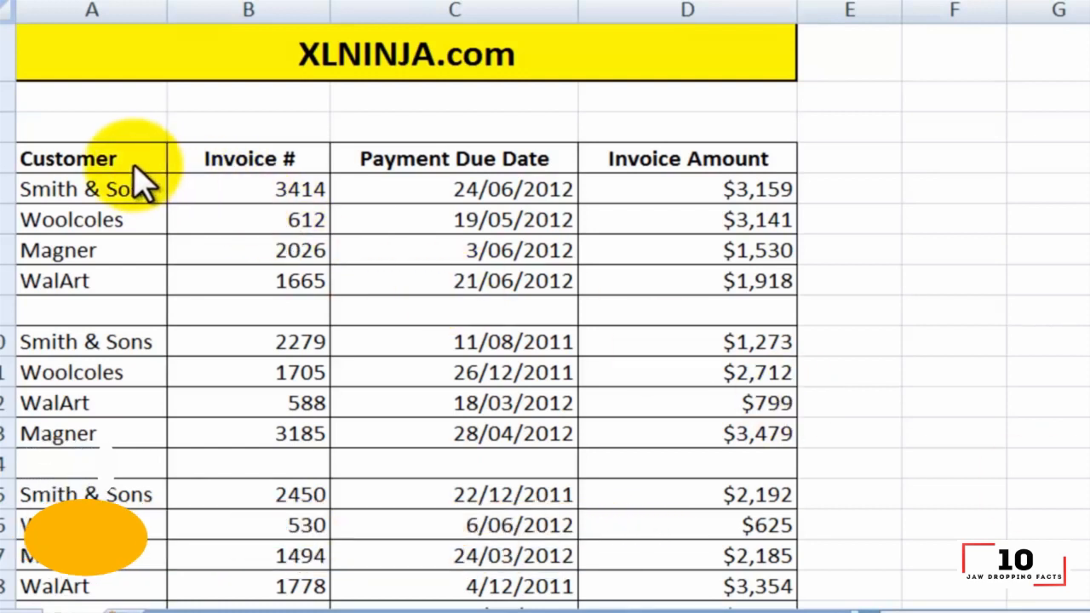
pyautogui.moveTo(116, 289)
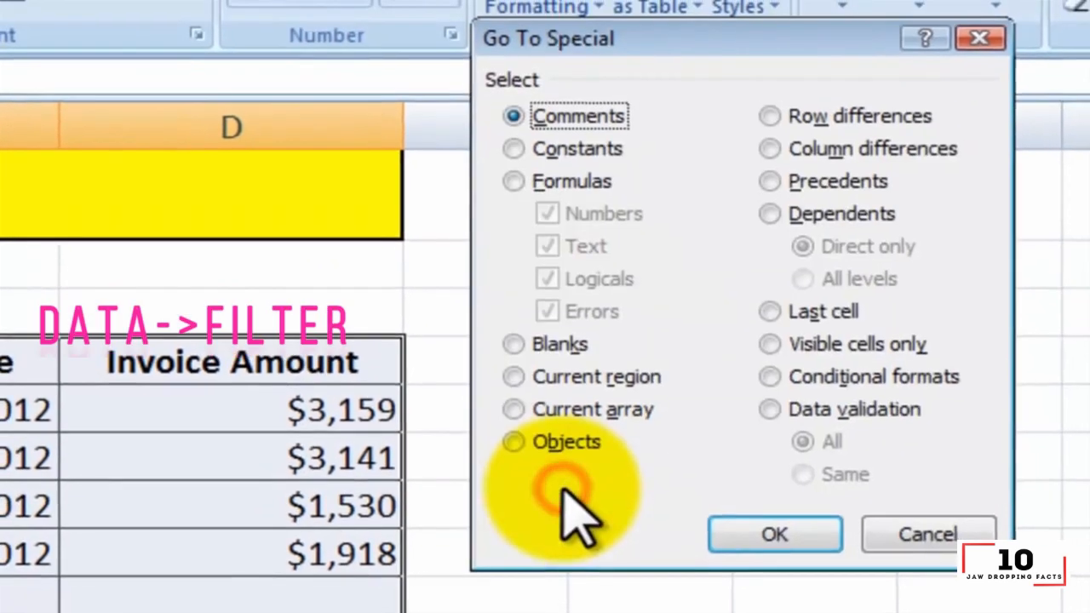
pyautogui.moveTo(638, 332)
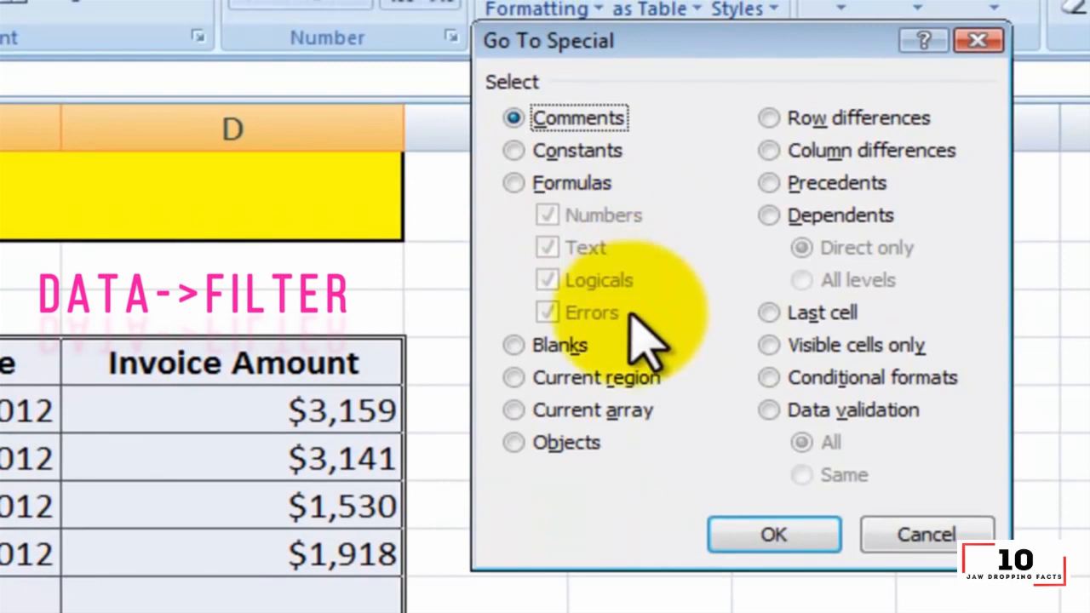
# - Choose Blanks in Go To Special so only empty invoice cells get selected
pyautogui.click(513, 344)
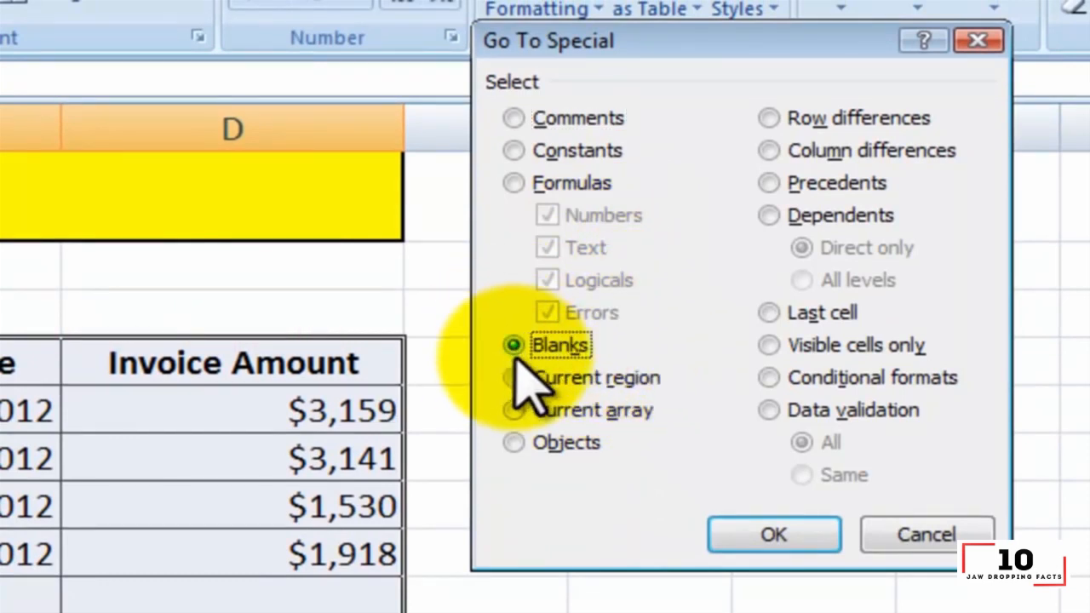
pyautogui.click(773, 535)
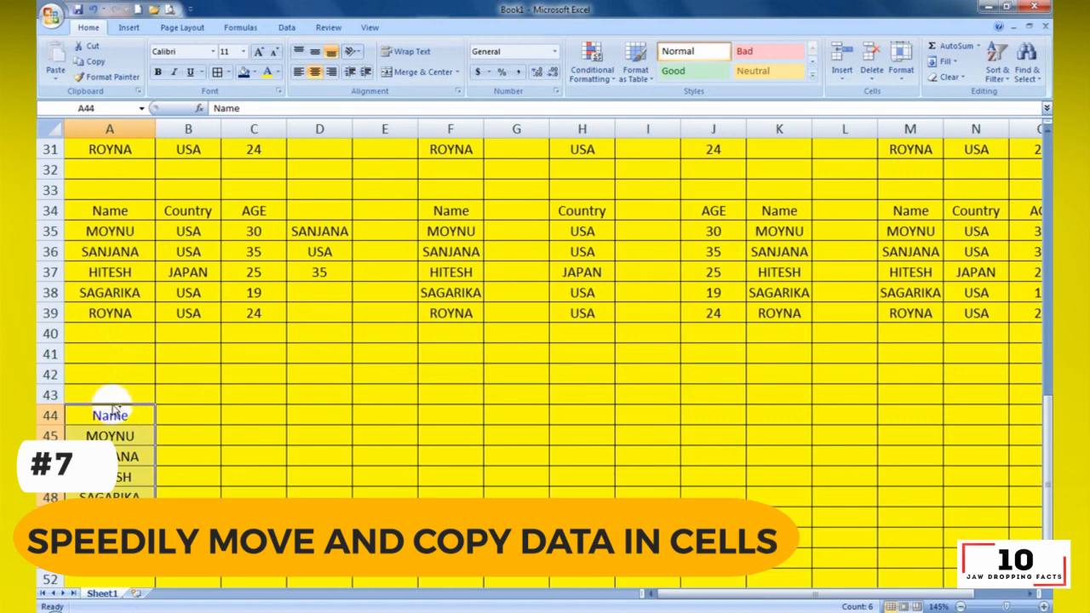
# - Ctrl-drag the A44:A49 Name list into neighbouring columns and move HITESH from C72 to D78
pyautogui.moveTo(109, 416); pyautogui.dragTo(252, 415)
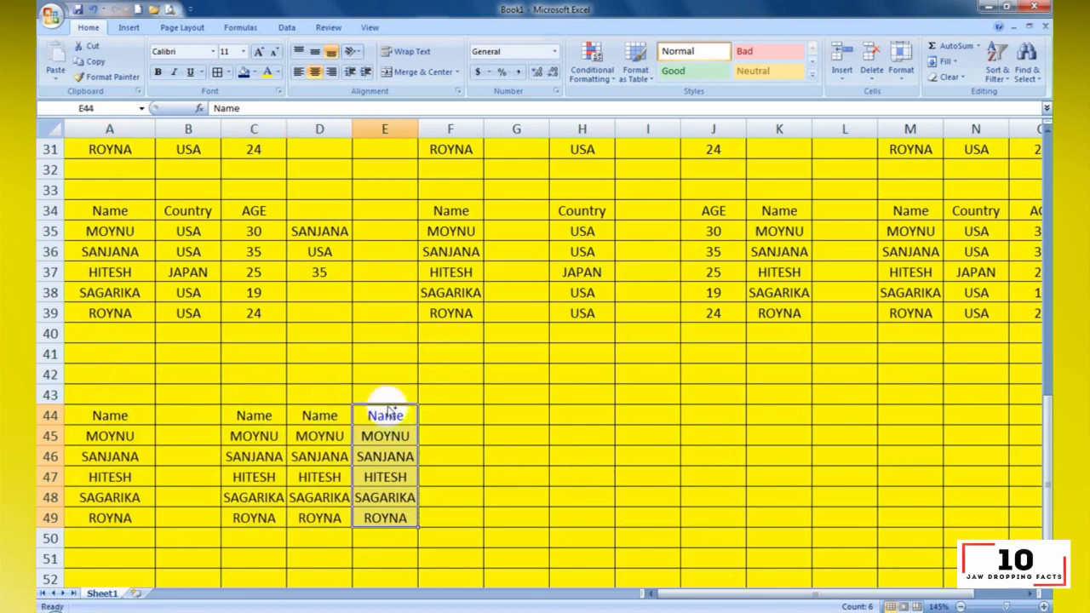
pyautogui.click(449, 415)
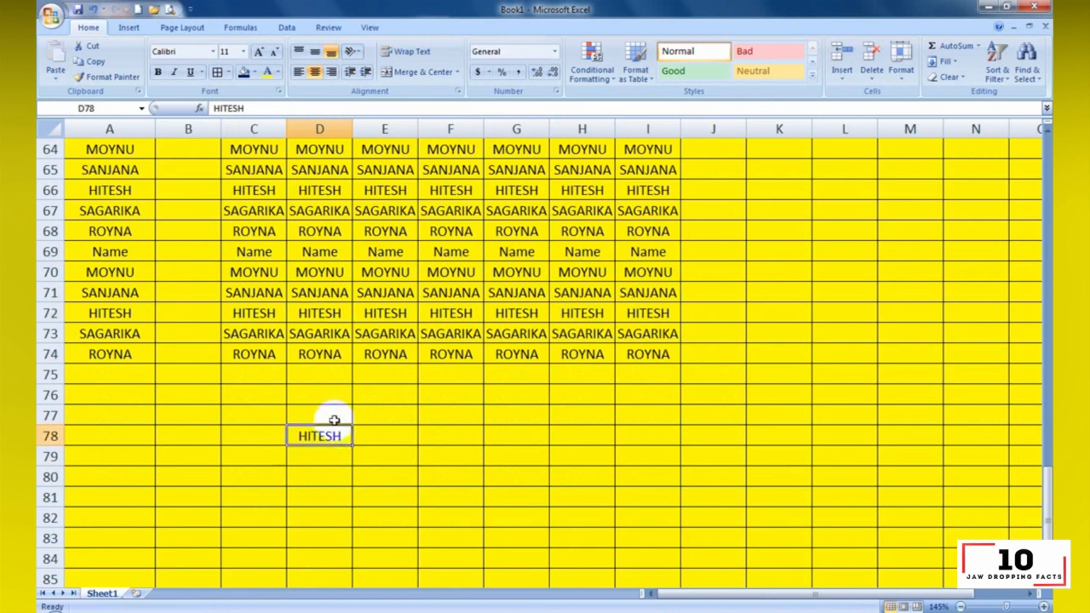
pyautogui.click(252, 313)
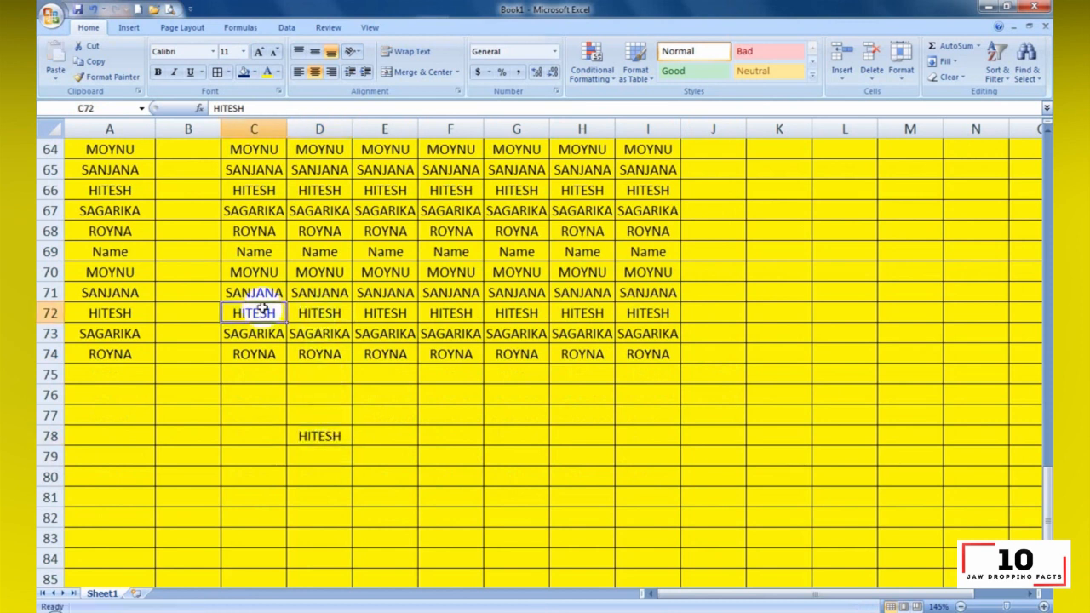
pyautogui.moveTo(252, 314); pyautogui.dragTo(320, 415)
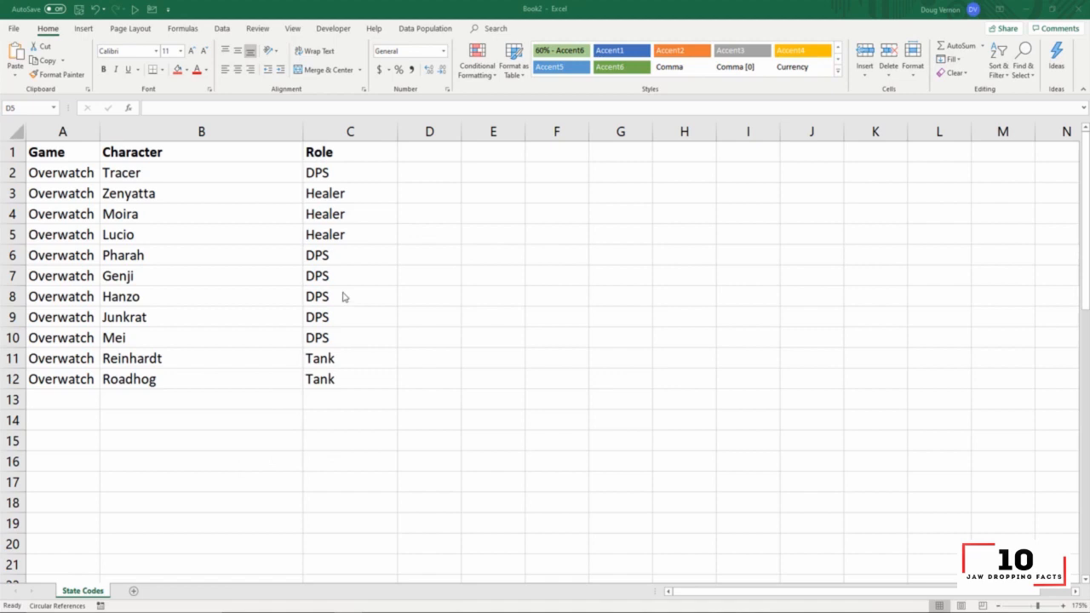
# - Insert a blank row into the Overwatch character list via the row header menu
pyautogui.click(429, 234)
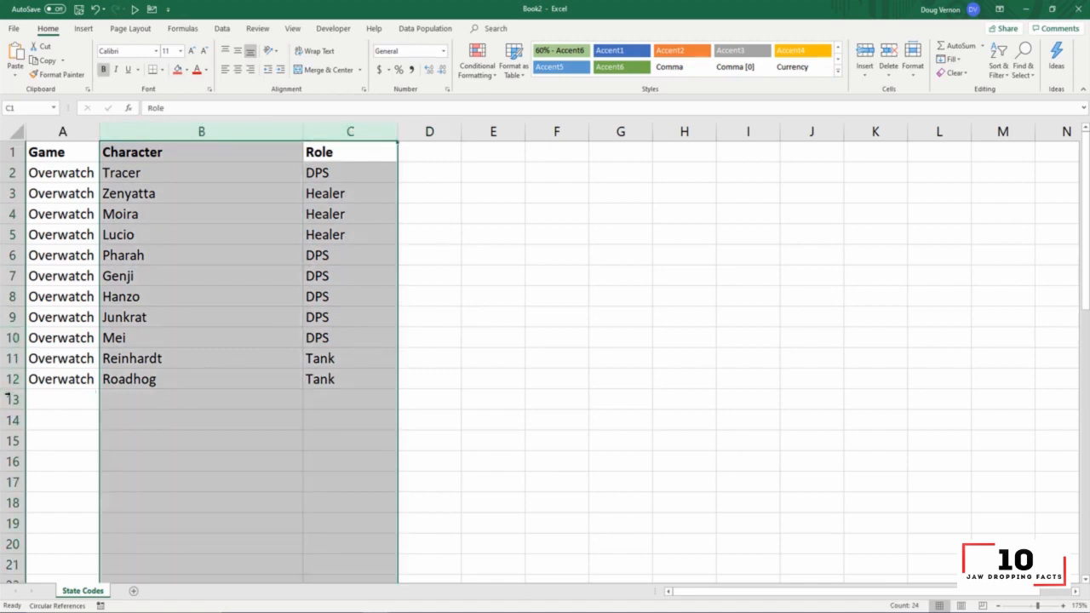
pyautogui.rightClick(61, 357)
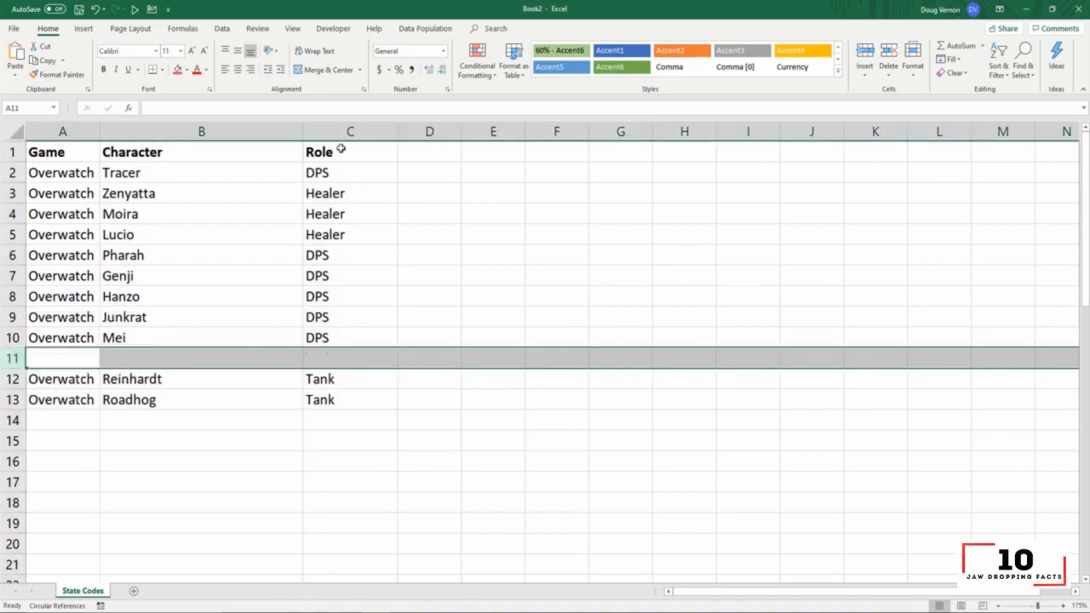
# - Insert a new blank column in front of the Role column
pyautogui.click(351, 131)
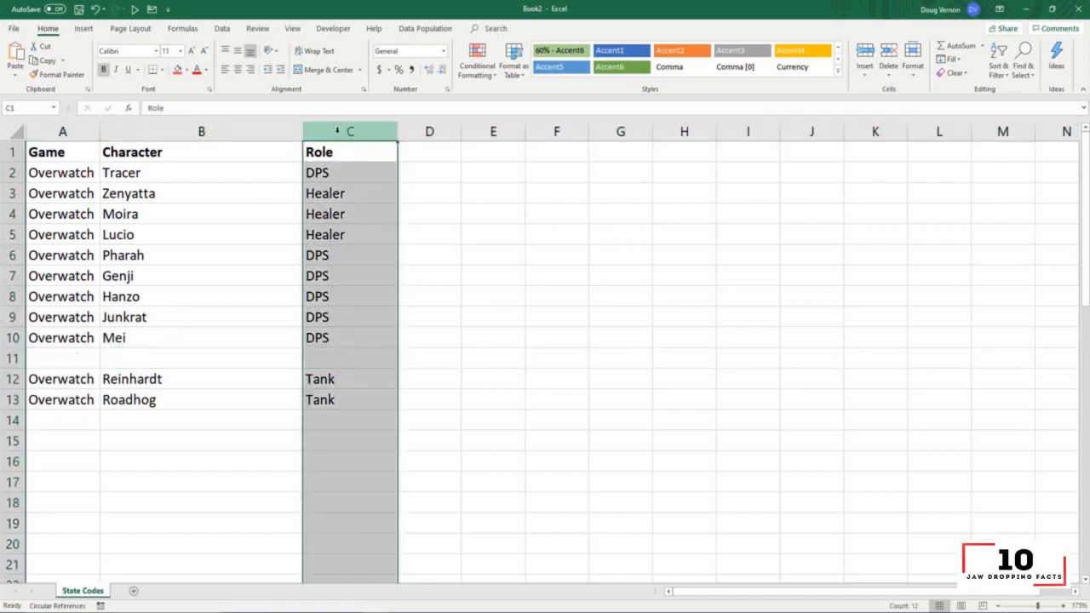
pyautogui.rightClick(350, 131)
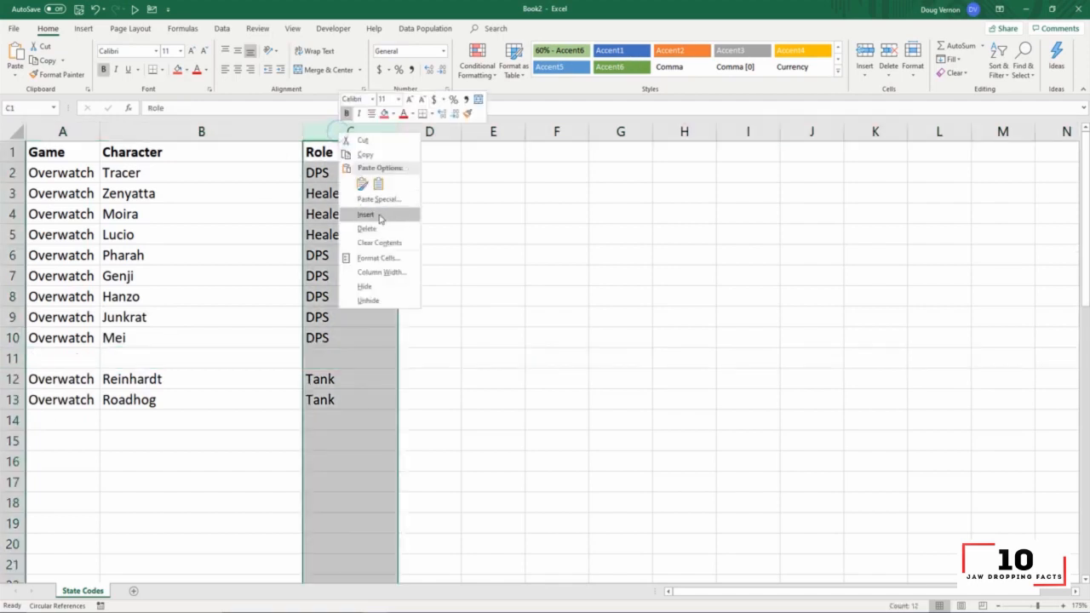
pyautogui.click(365, 215)
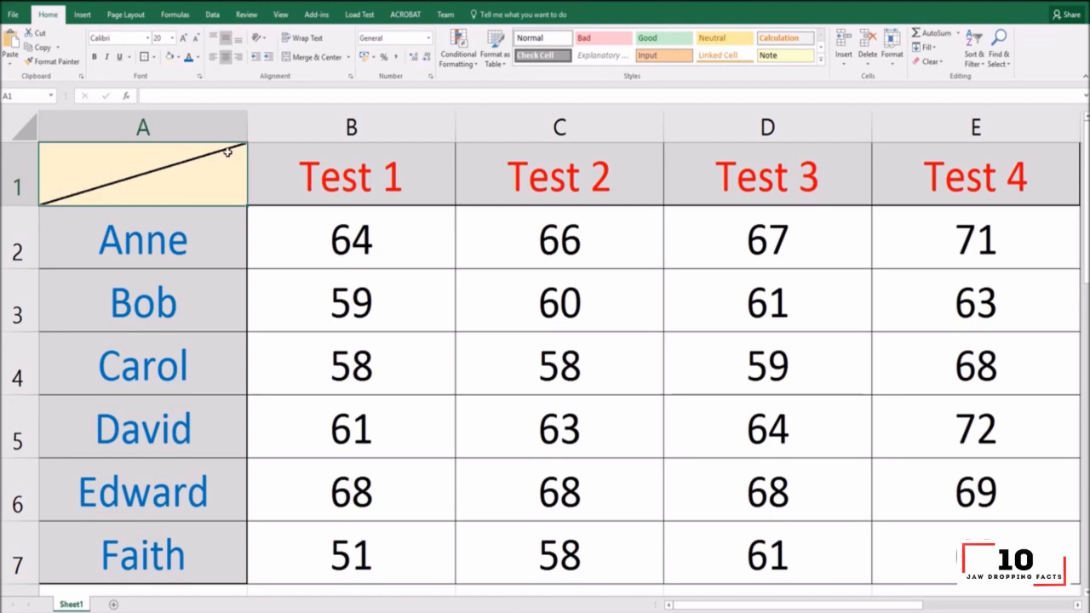
# - Select corner cell A1 and bring up More Borders in the Format Cells dialog
pyautogui.click(153, 56)
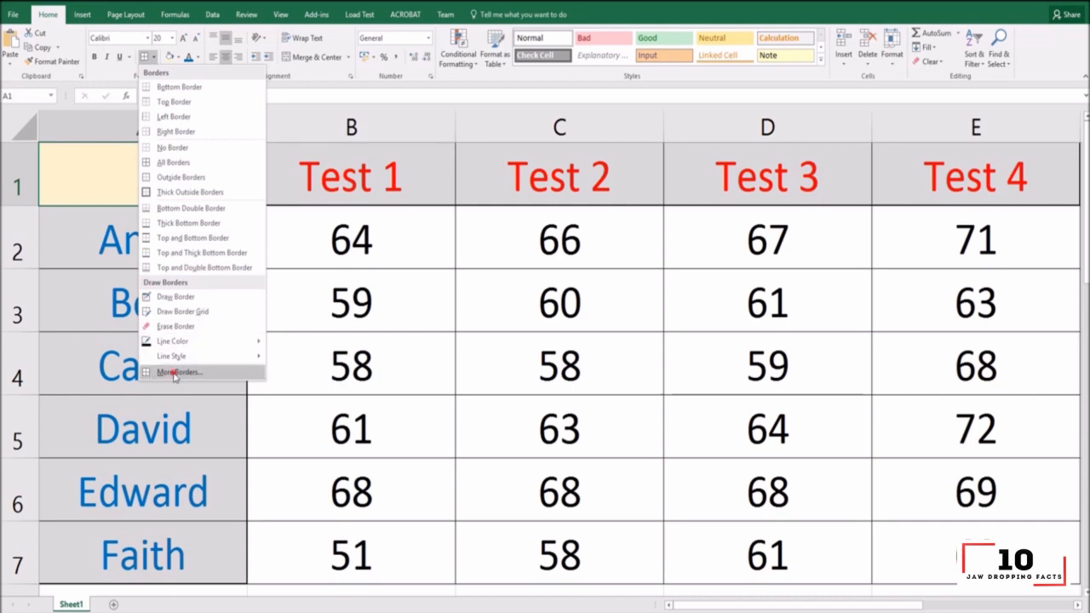
pyautogui.click(178, 371)
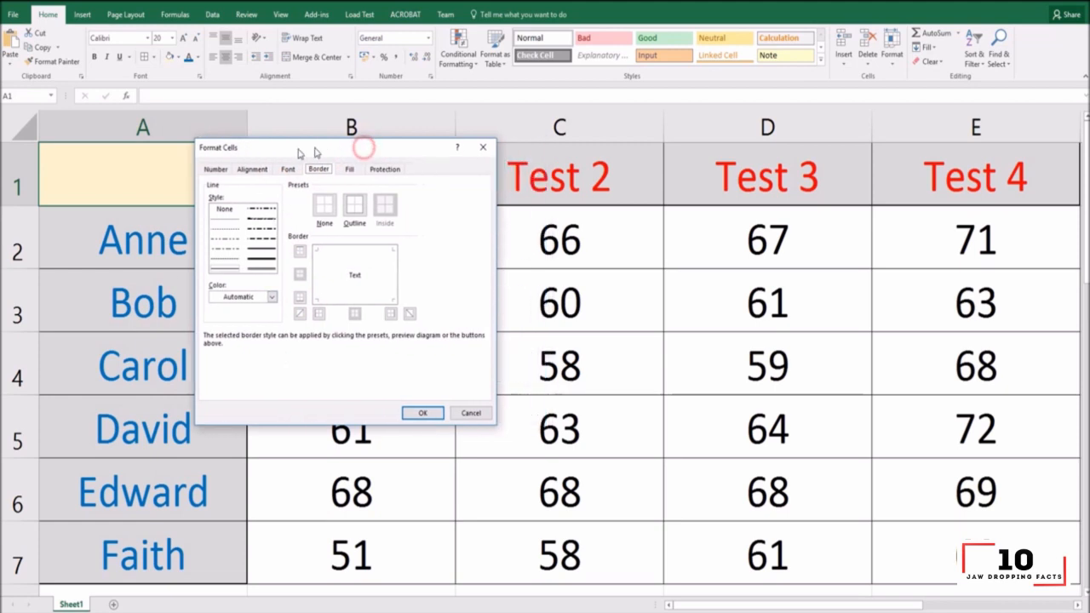
pyautogui.moveTo(298, 146); pyautogui.dragTo(378, 162)
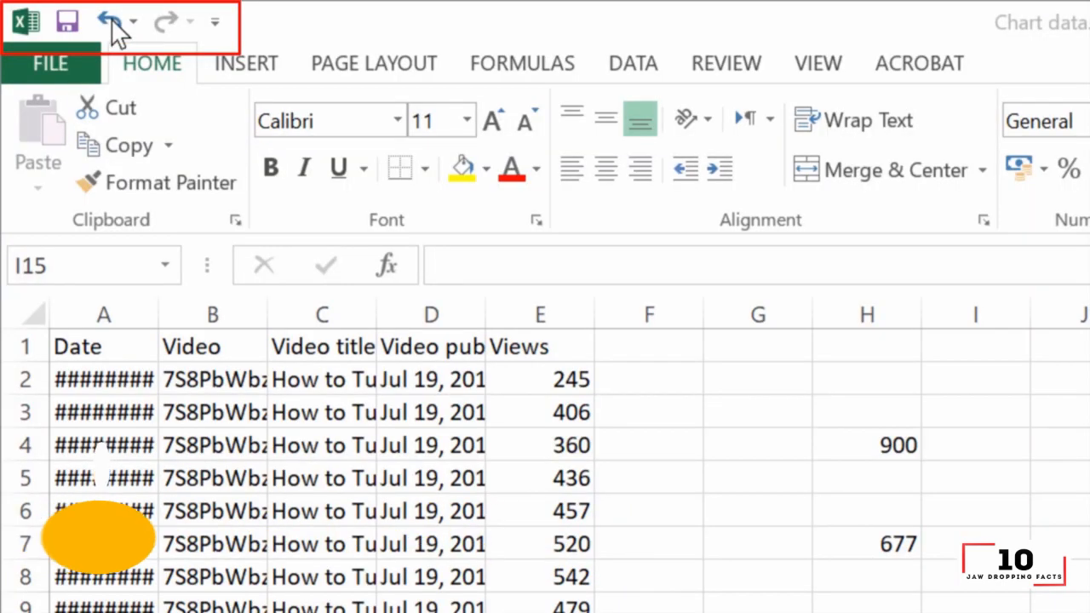
# - Reach Quick Access Toolbar in Excel Options and pick a command to add
pyautogui.click(49, 63)
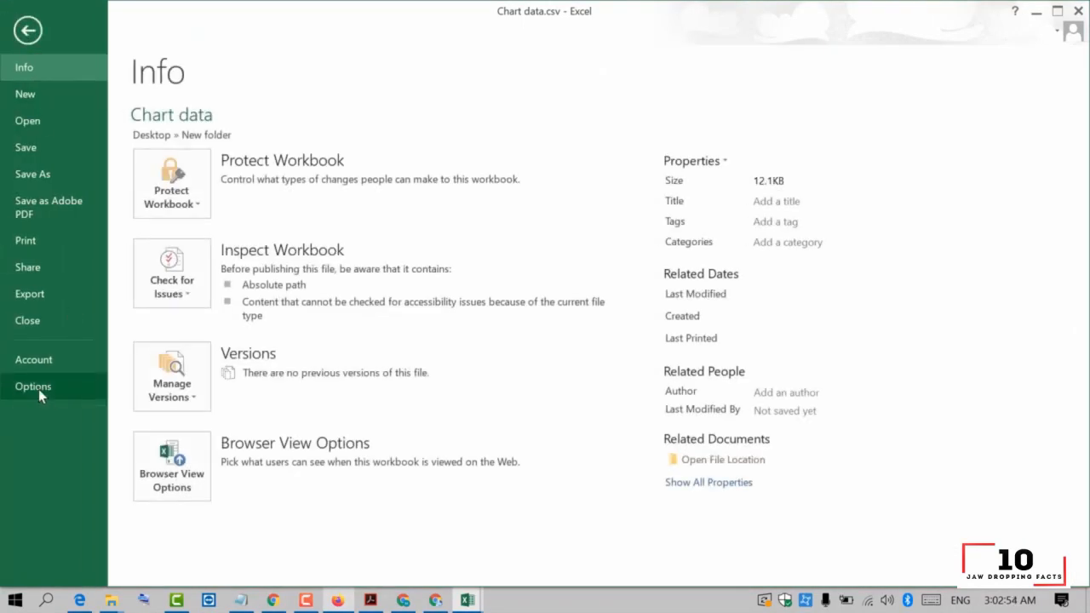
pyautogui.click(32, 387)
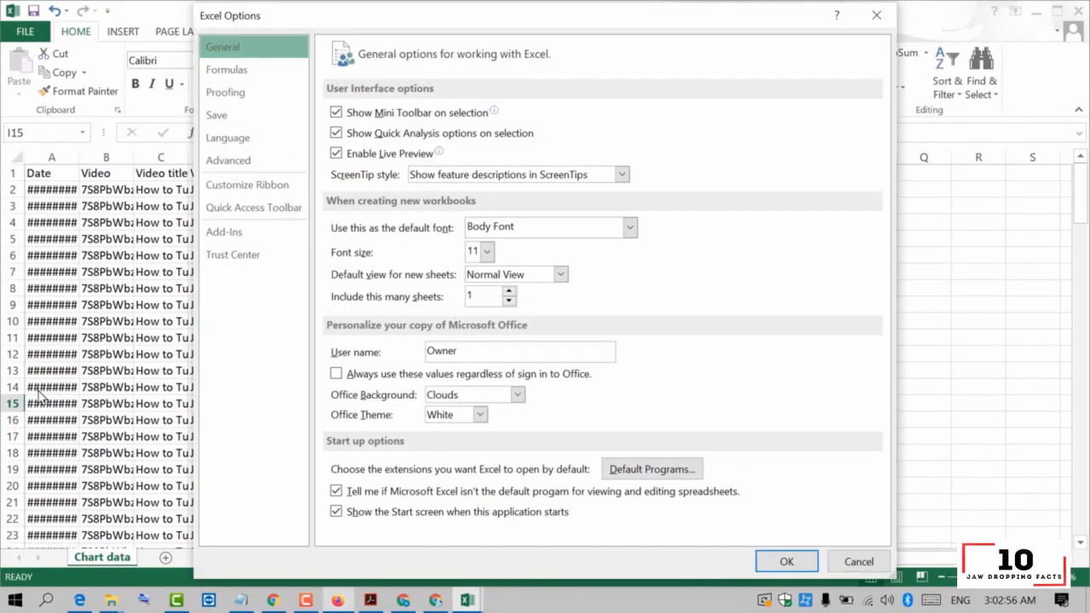
pyautogui.moveTo(252, 327)
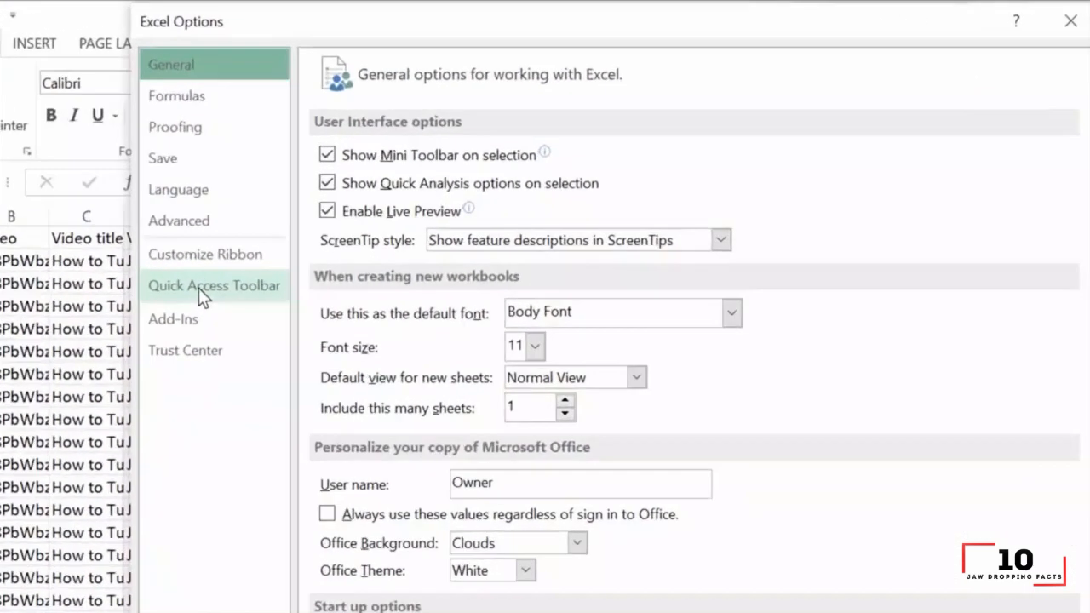
pyautogui.click(214, 286)
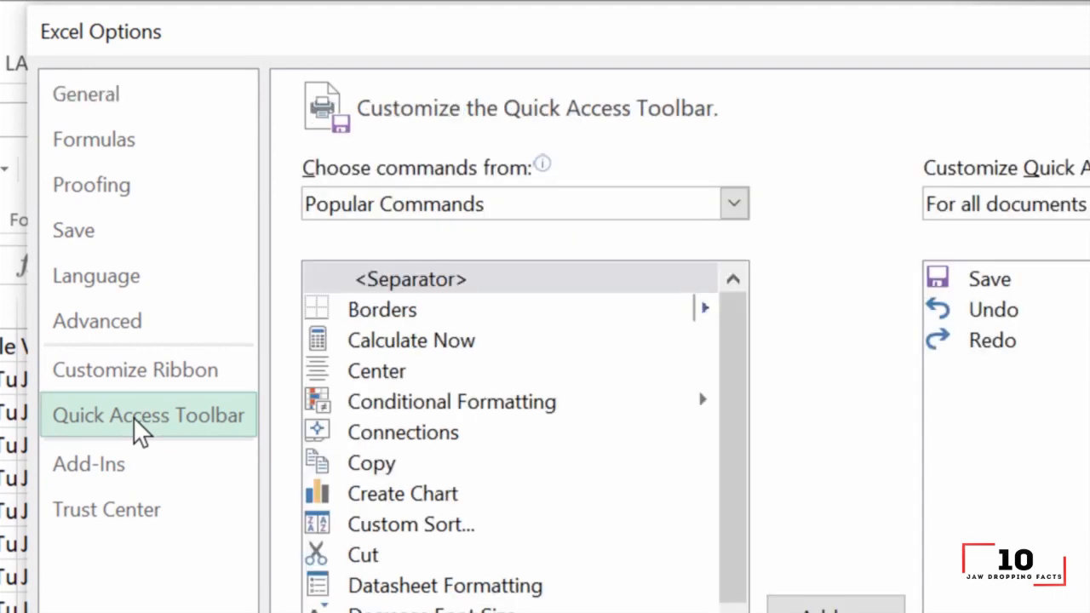
pyautogui.click(372, 463)
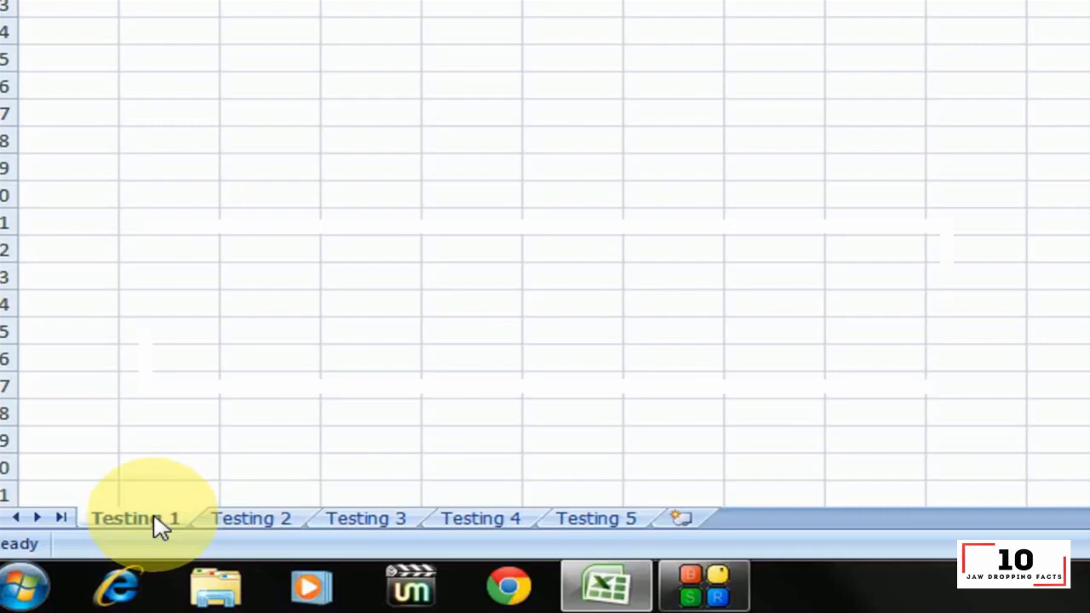
pyautogui.press('ctrl+Tab')
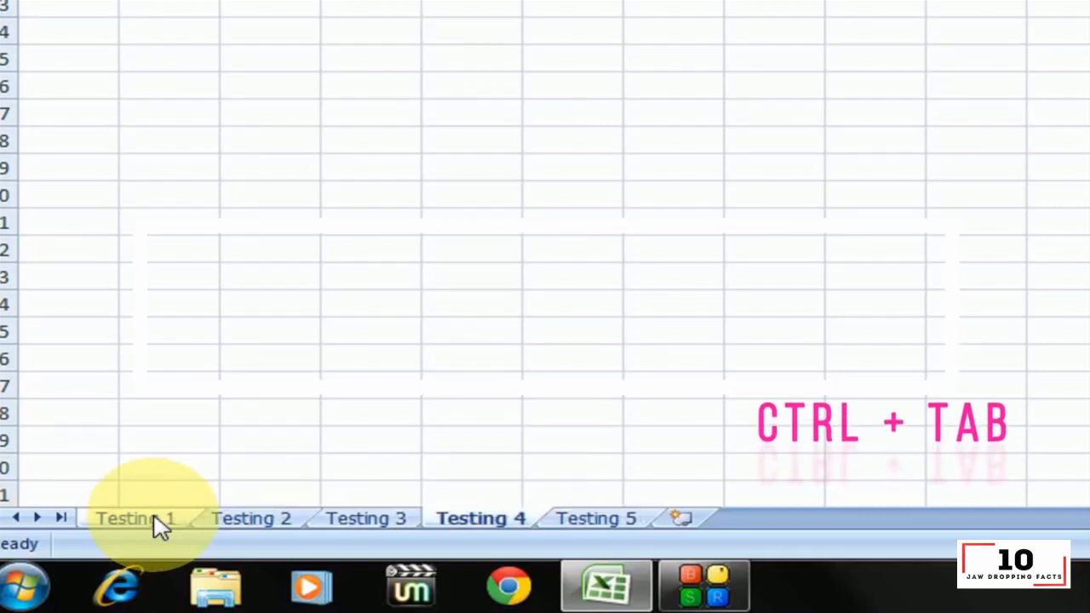
pyautogui.press('ctrl+tab')
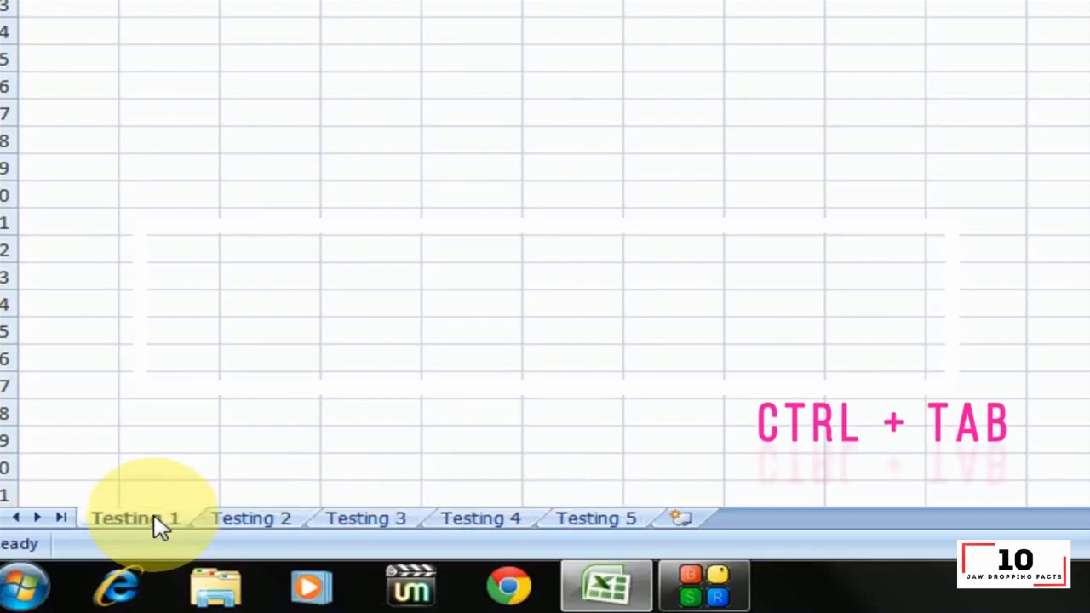
pyautogui.press('Ctrl+Tab')
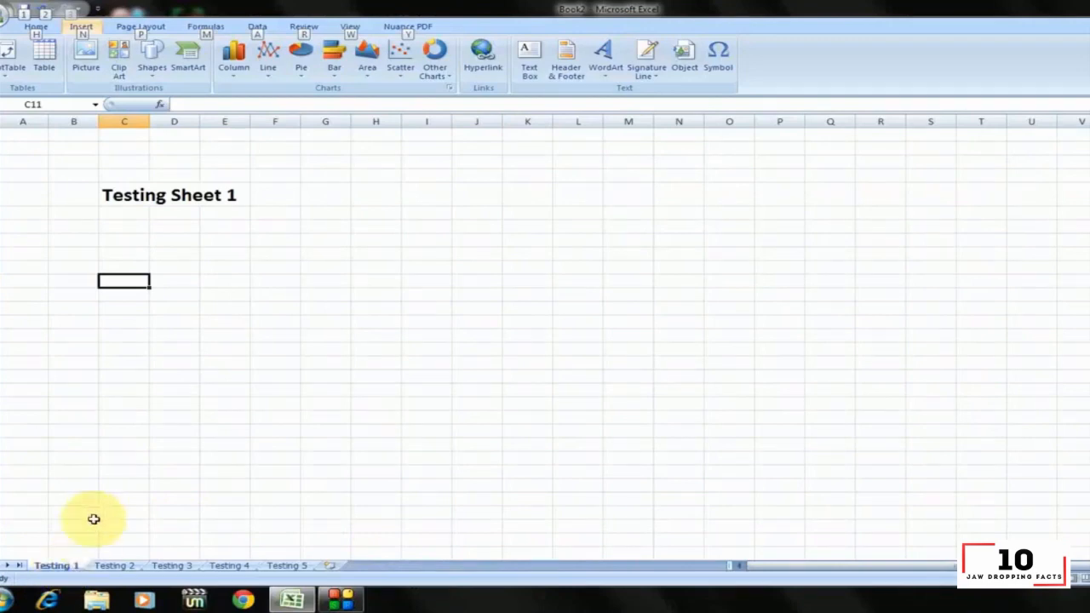
pyautogui.click(174, 226)
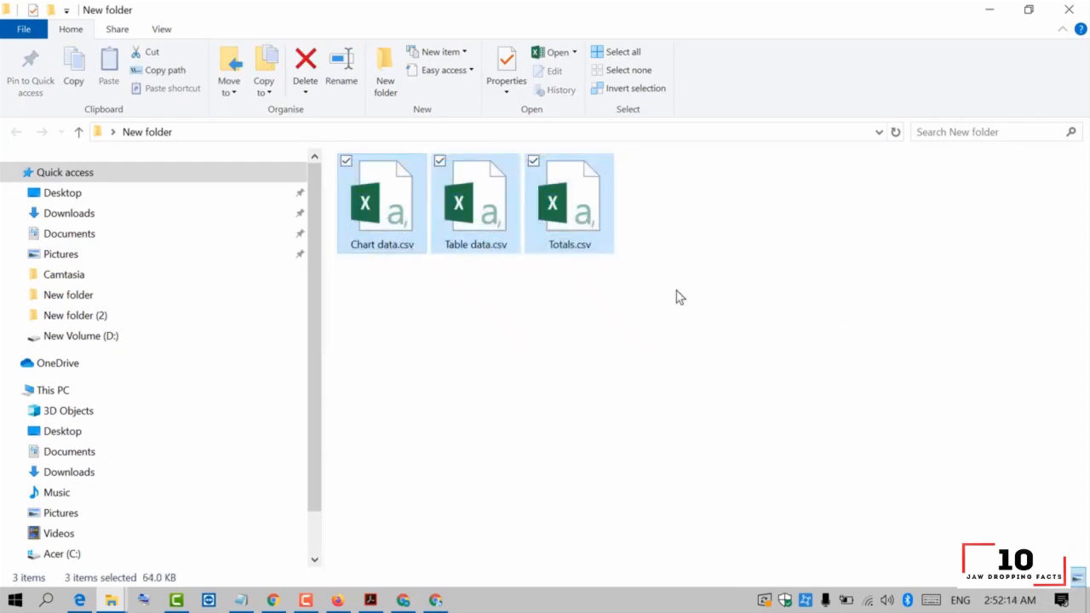
pyautogui.moveTo(364, 281)
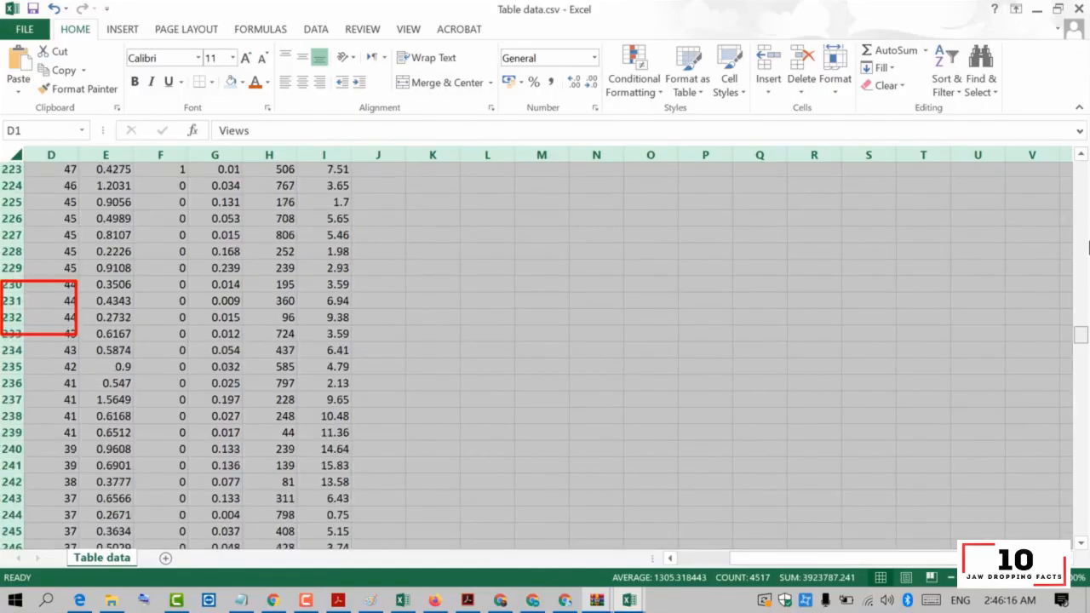
# - Scroll back up and clear the whole-sheet selection by choosing a single cell
pyautogui.scroll(3)
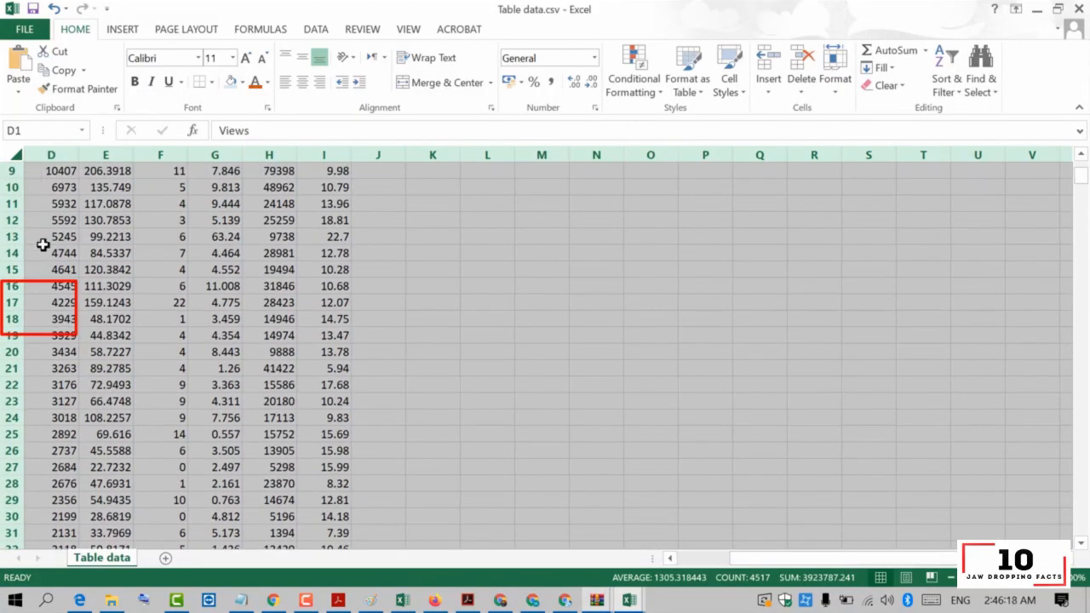
pyautogui.click(323, 318)
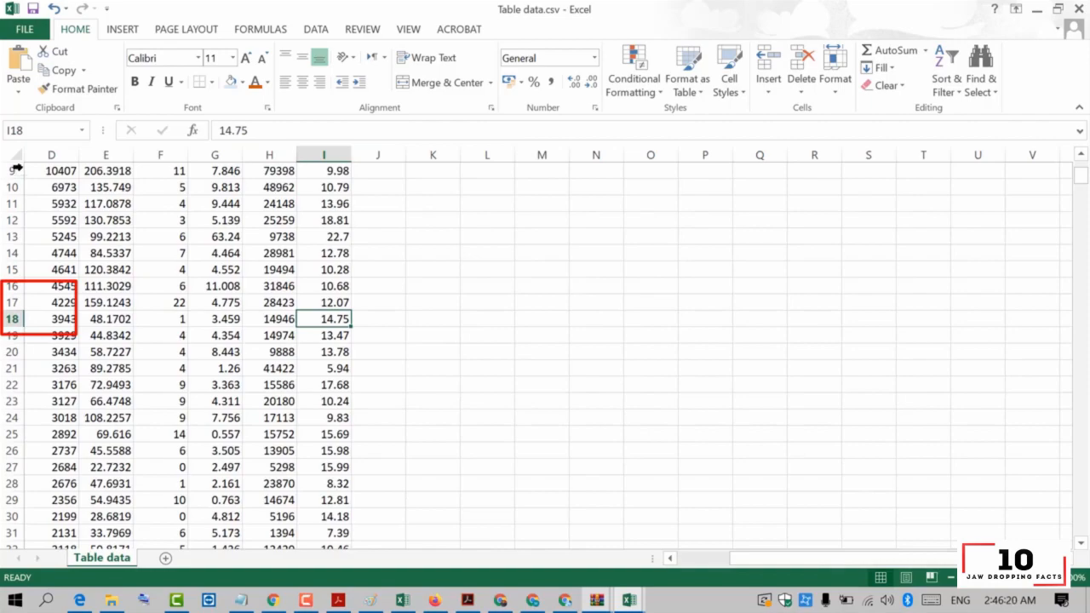